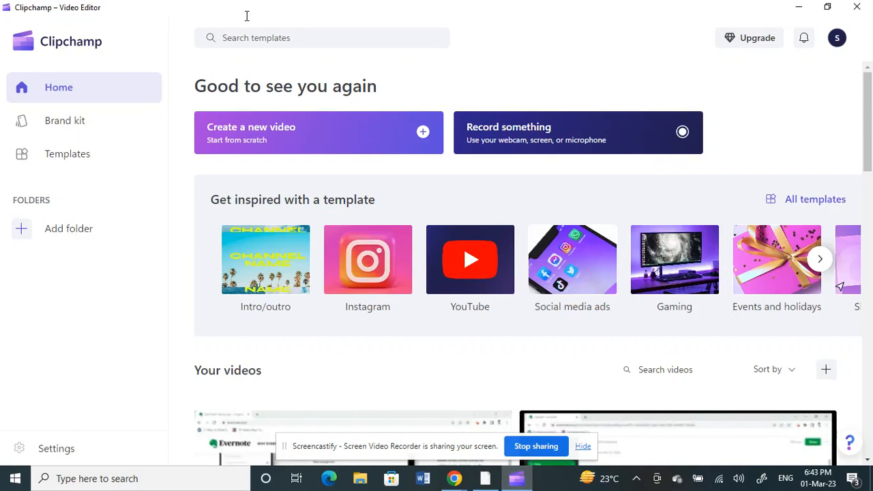
mouse_move(92, 353)
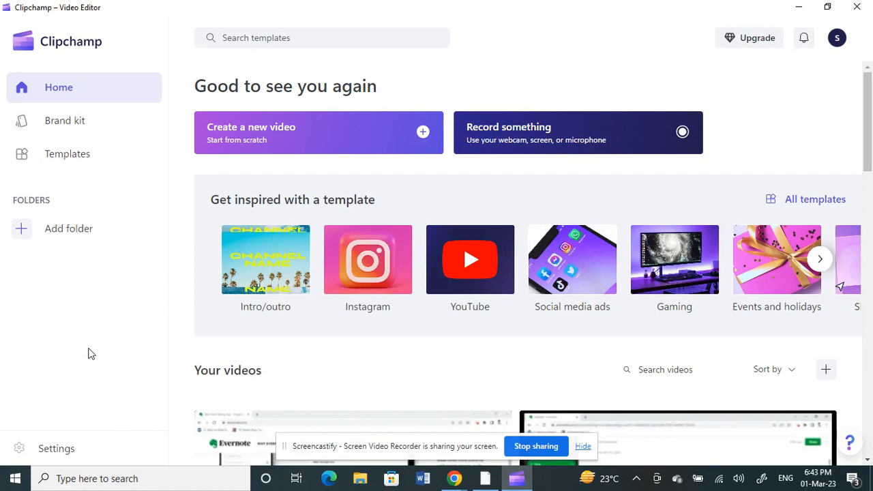
mouse_move(567, 349)
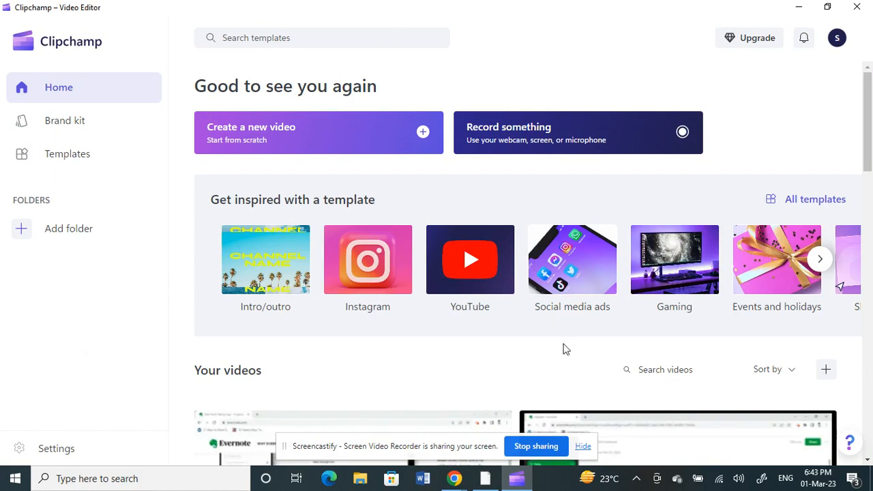
mouse_move(219, 273)
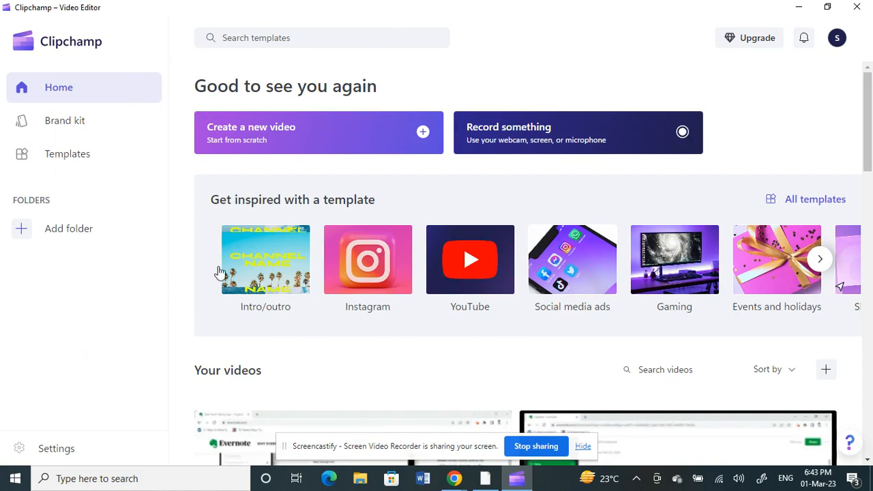
mouse_move(251, 133)
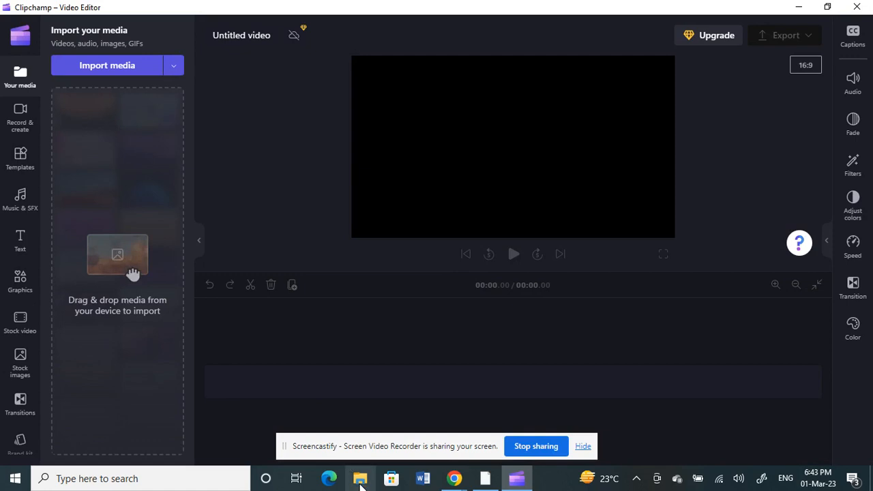
- Import 'How to use Evernote' from Downloads into Clipchamp's media library
left_click(360, 478)
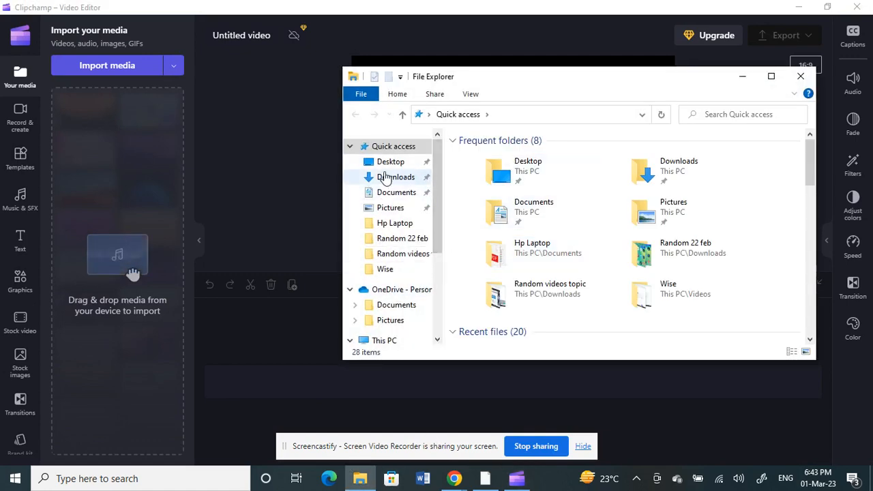
left_click(397, 191)
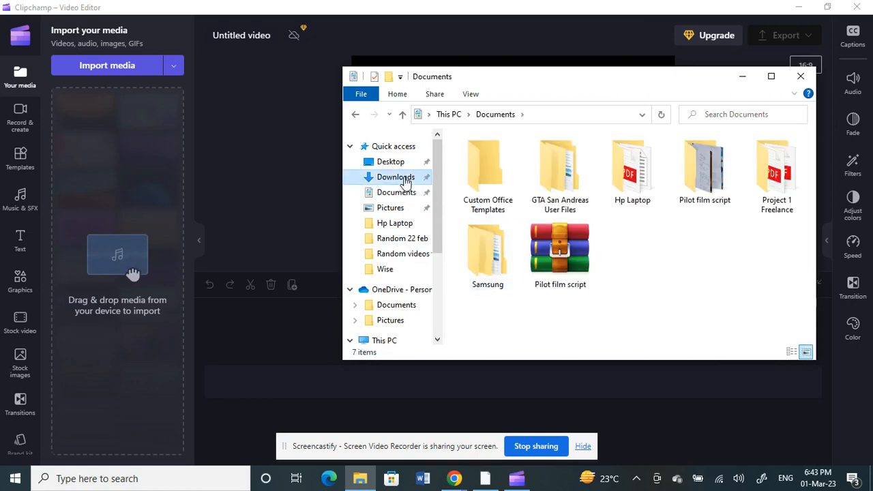
left_click(396, 177)
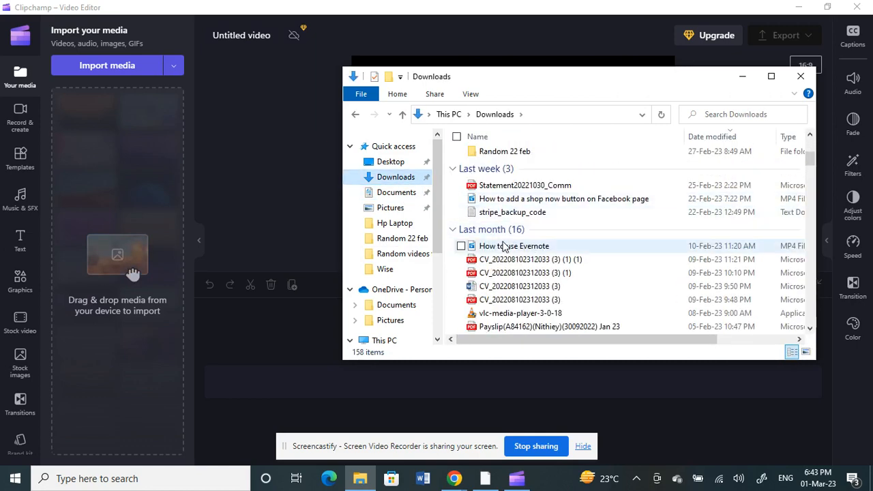
left_click_drag(514, 245, 111, 147)
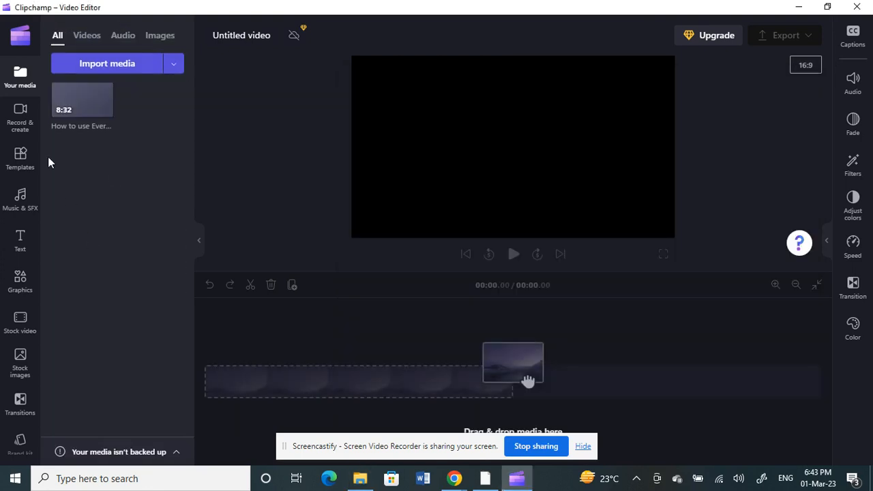
mouse_move(82, 101)
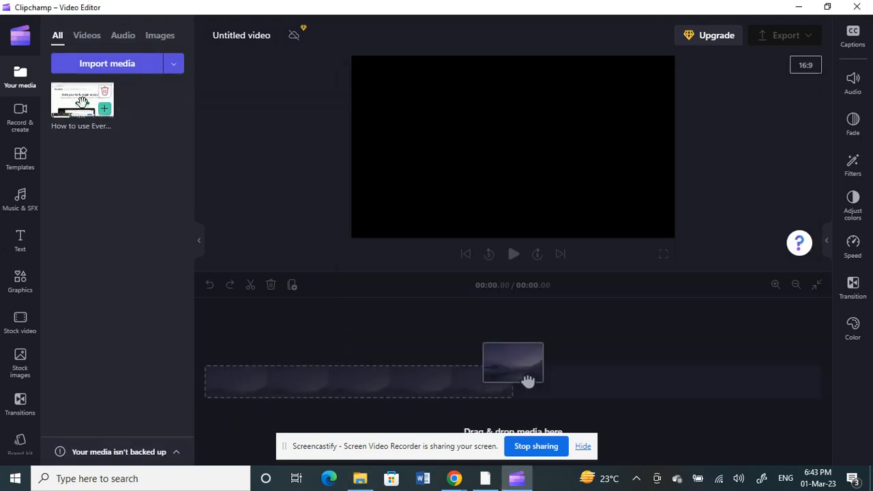
- Drag the 8:32 'How to use Evernote.mp4' clip onto the timeline
left_click_drag(82, 100, 280, 382)
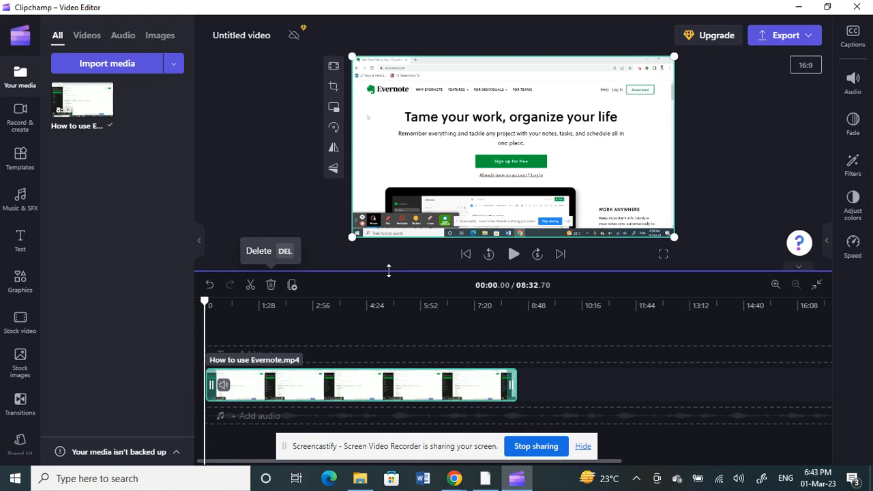
mouse_move(517, 386)
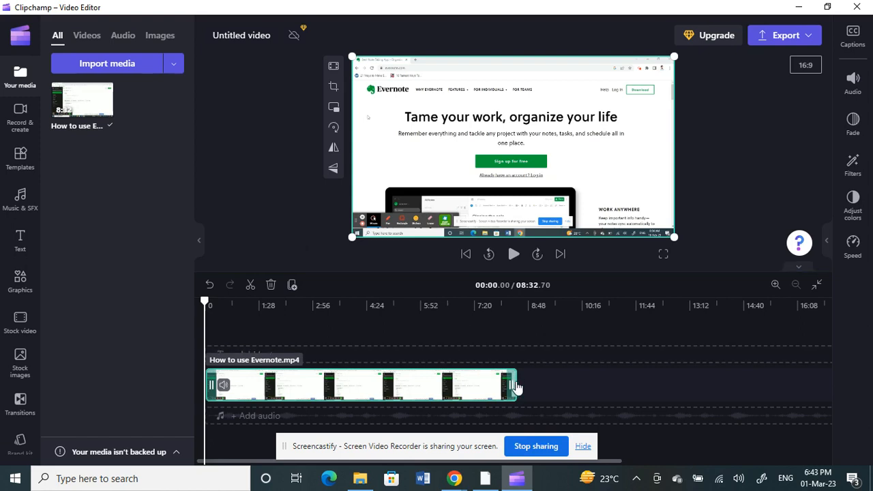
- Drag the Evernote clip's end leftward until the timeline reads 1:36.06, then select it
left_click_drag(515, 385, 461, 386)
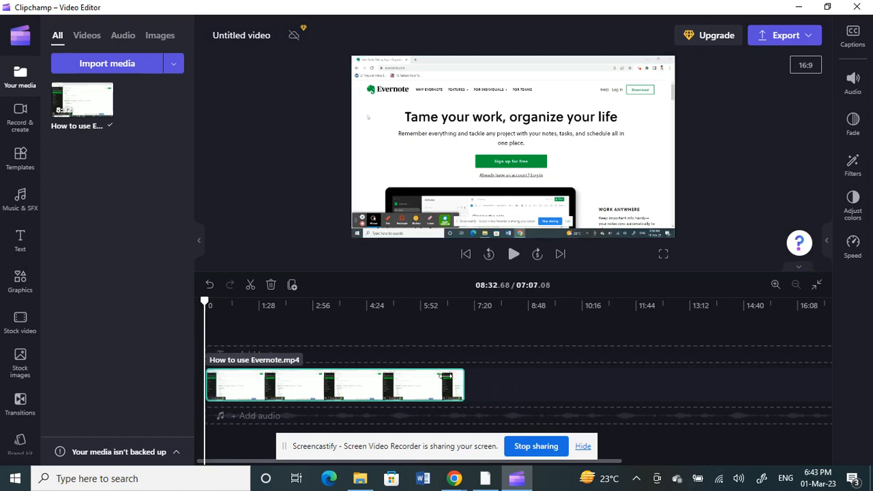
left_click_drag(461, 384, 311, 384)
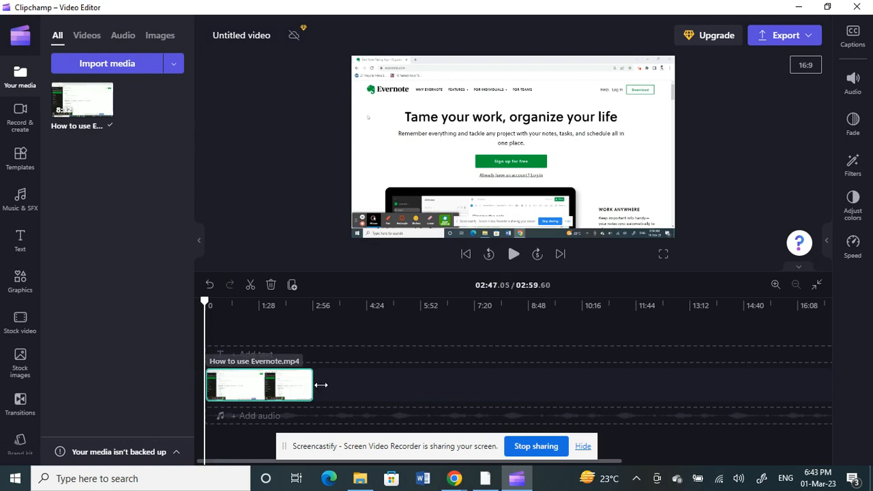
left_click_drag(320, 385, 488, 385)
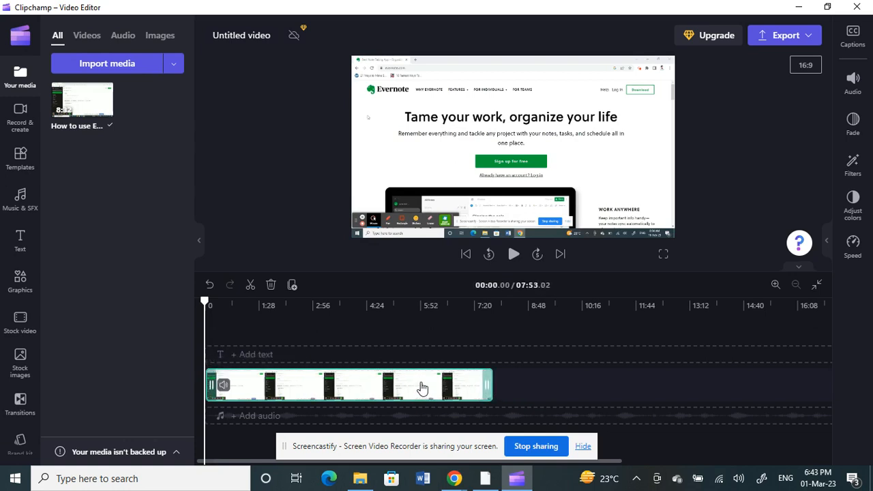
left_click_drag(487, 385, 454, 385)
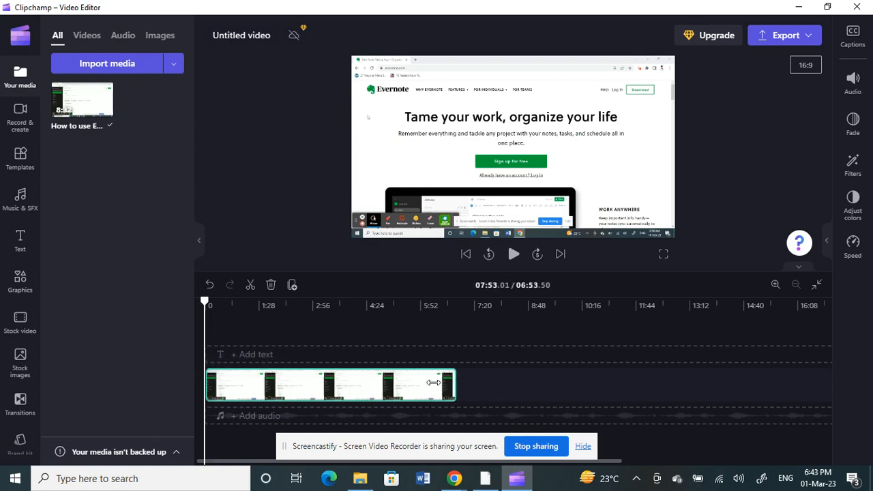
left_click_drag(453, 383, 311, 383)
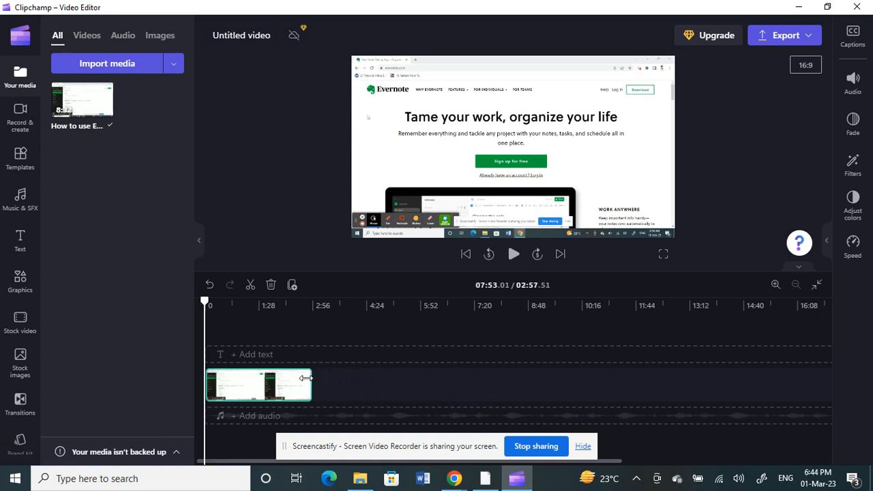
left_click_drag(310, 384, 273, 384)
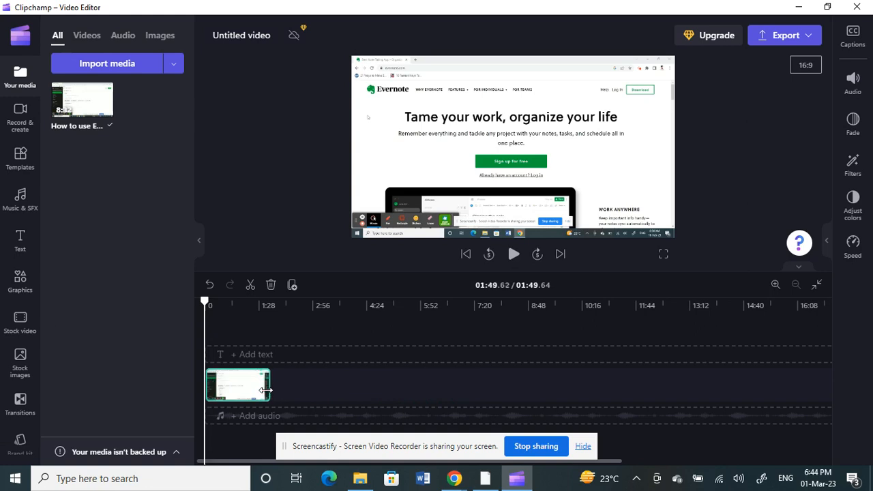
left_click(239, 384)
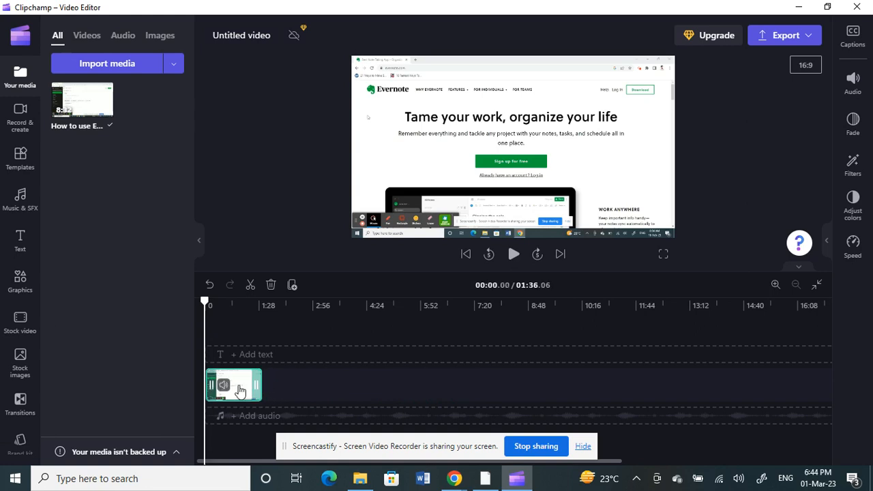
left_click(234, 384)
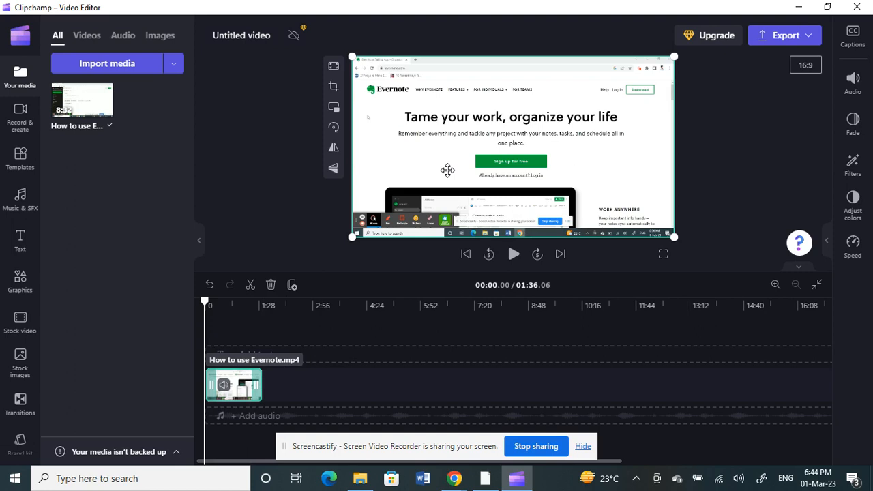
mouse_move(454, 172)
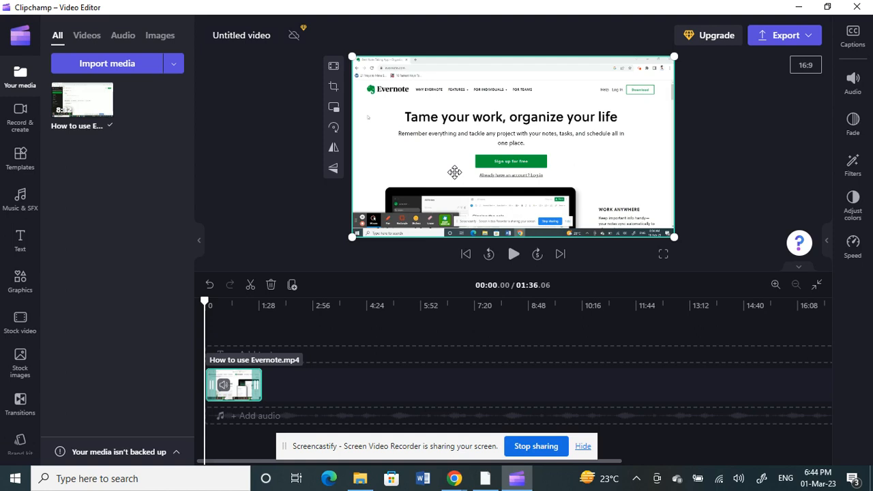
mouse_move(481, 98)
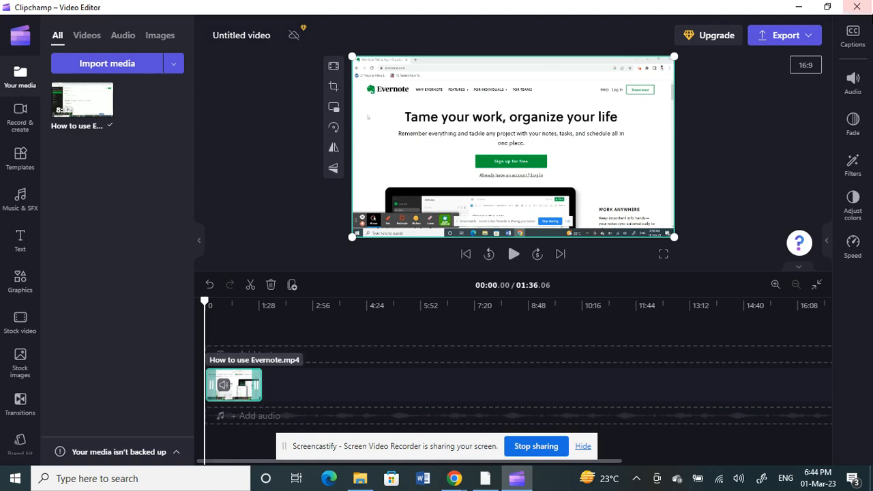
- Change the project aspect ratio from 16:9 to 9:16 Portrait
left_click(806, 65)
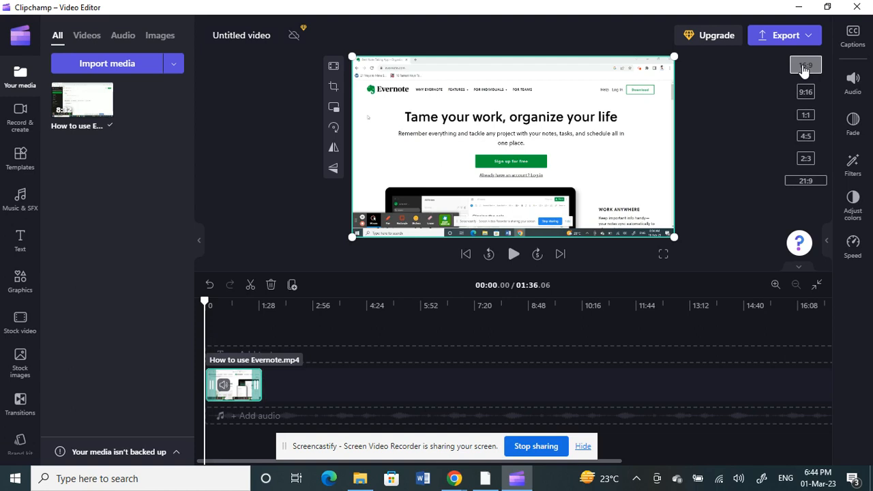
mouse_move(798, 101)
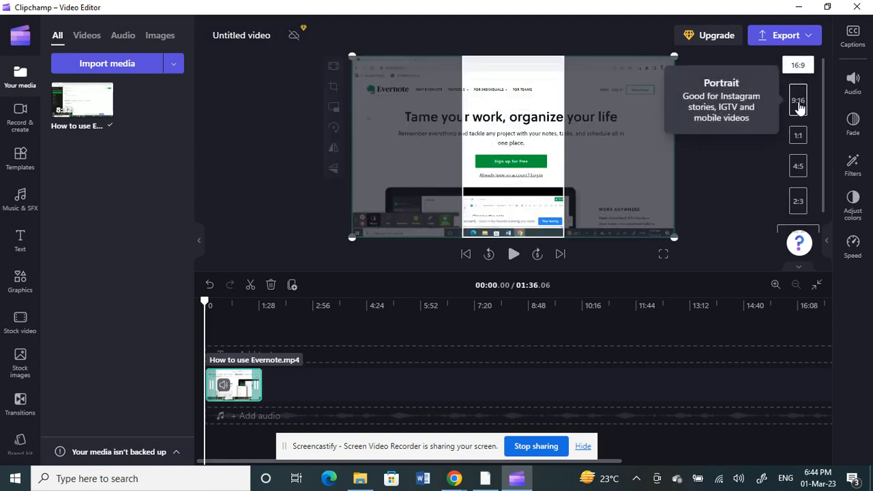
left_click(799, 100)
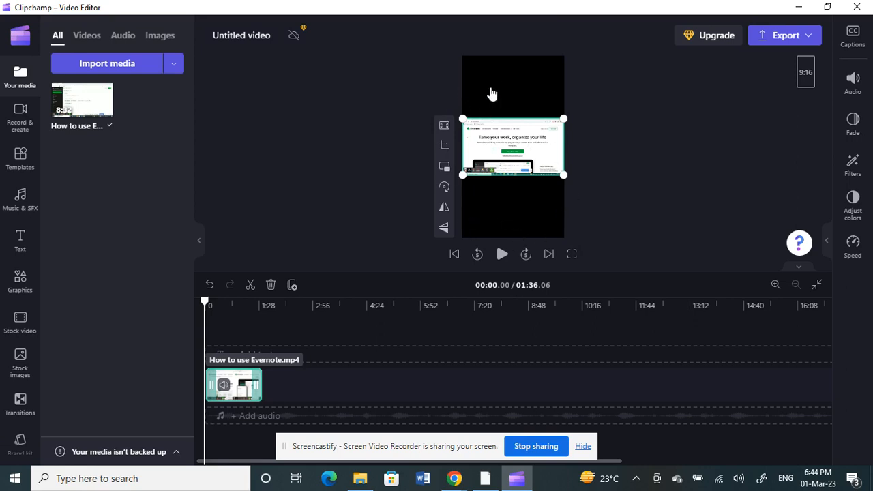
mouse_move(545, 255)
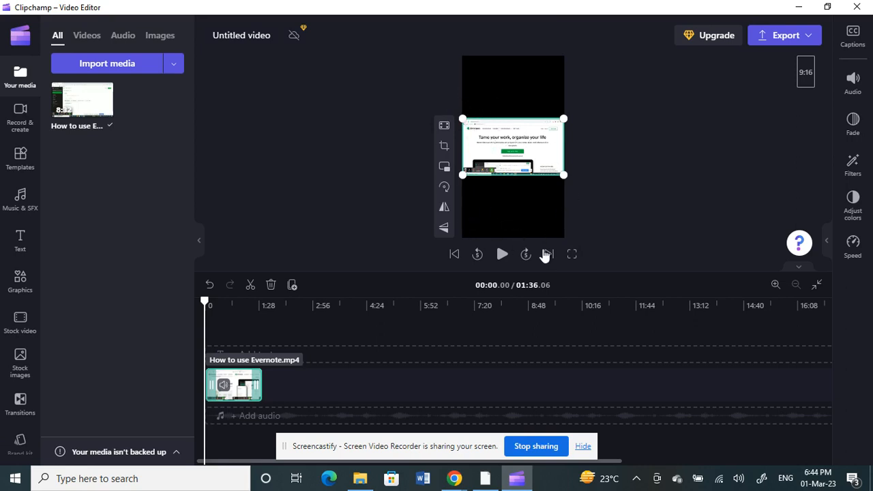
left_click(355, 253)
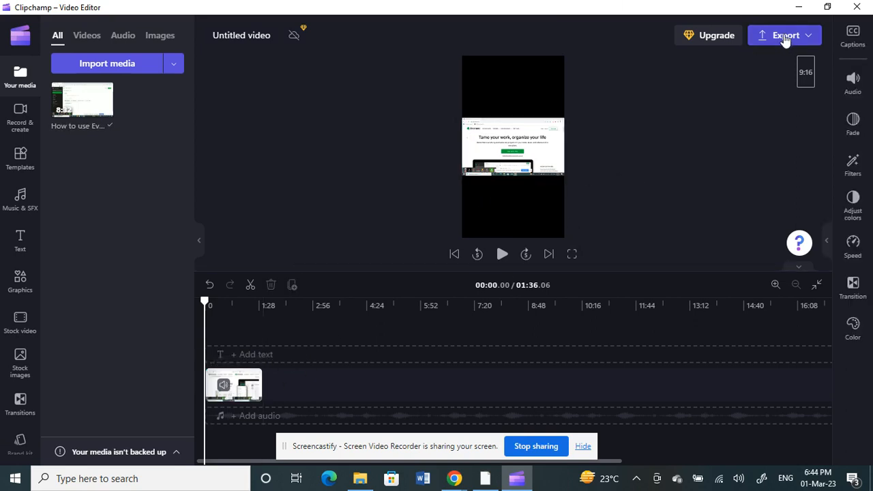
mouse_move(302, 149)
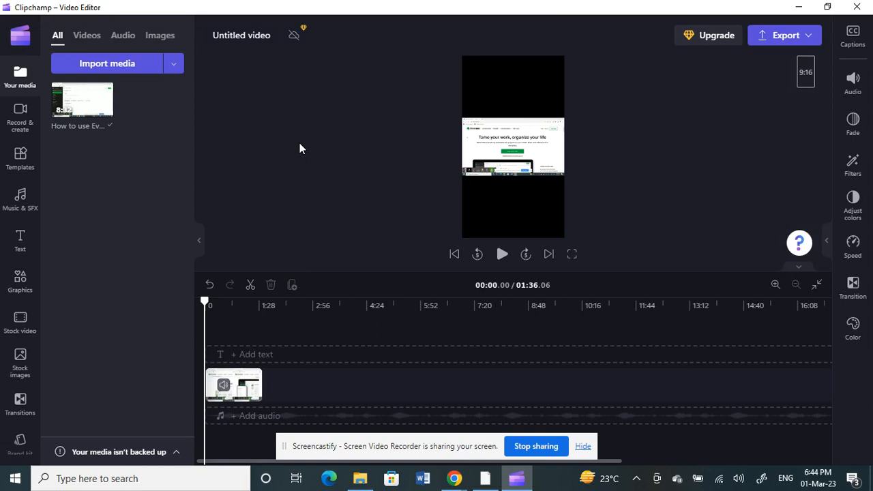